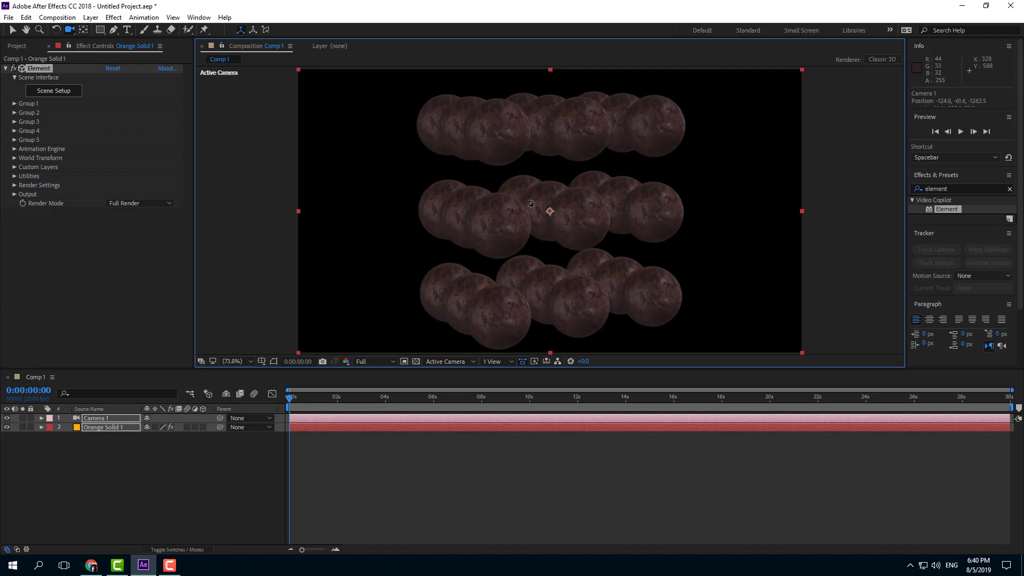
# Step: Orbit the camera slightly around the Element sphere grid before adjusting fog
pyautogui.moveTo(532, 203); pyautogui.dragTo(537, 198)
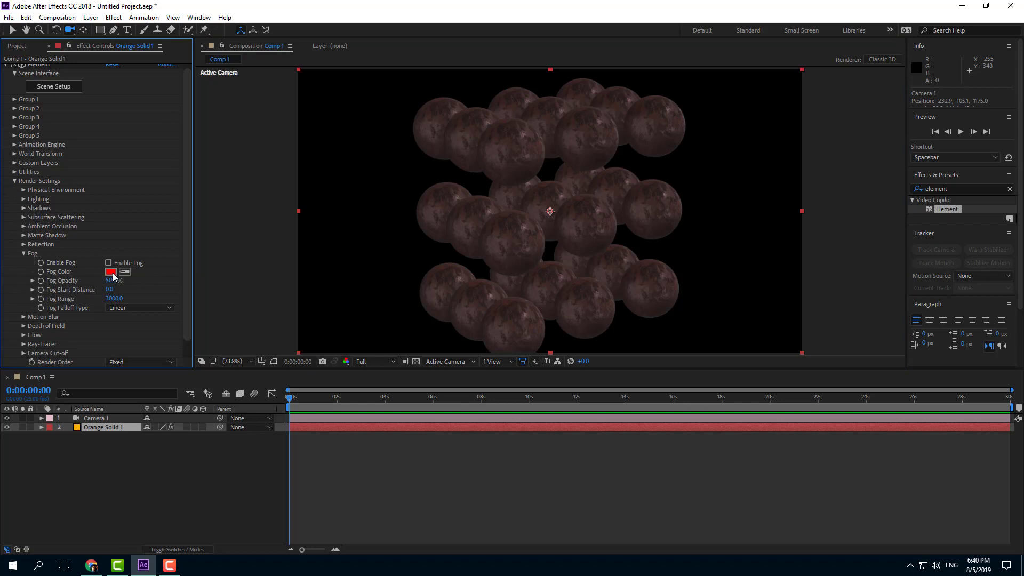
# Step: Set the Element Fog Color to a bright cyan in place of the red
pyautogui.click(110, 272)
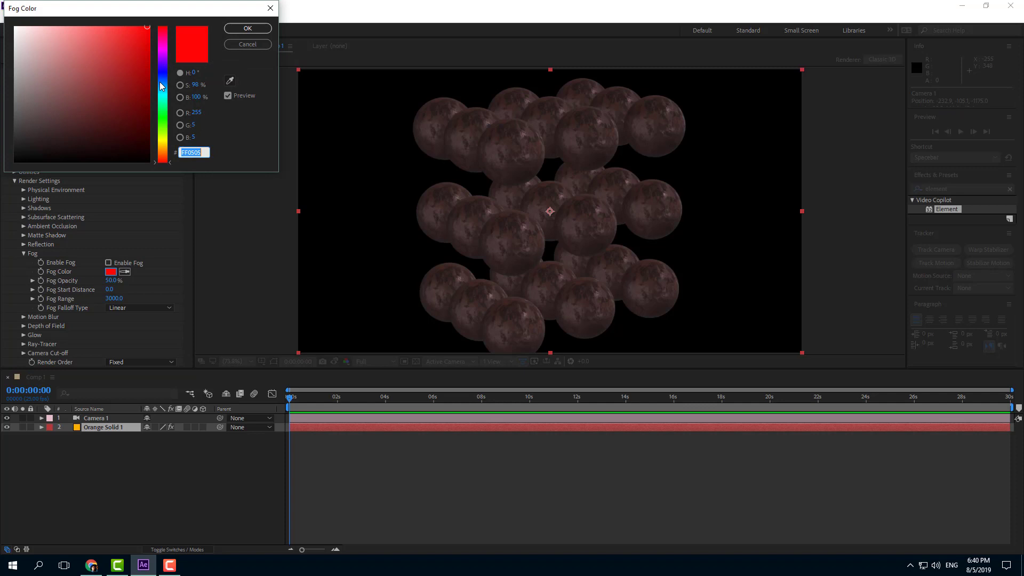
pyautogui.click(248, 28)
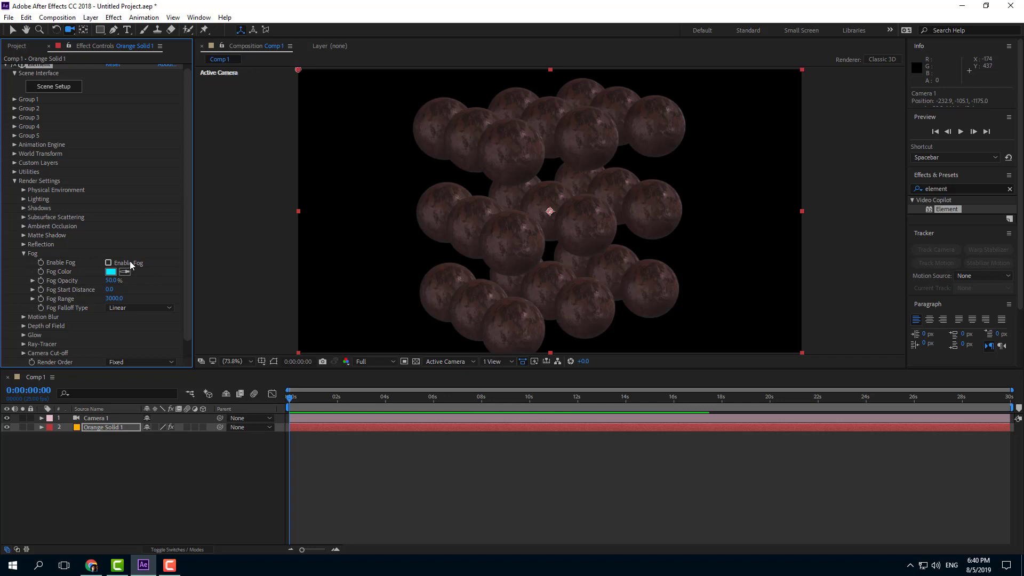
# Step: Enable the cyan fog at 100% opacity with Fog Start Distance pushed back to 1510
pyautogui.click(109, 262)
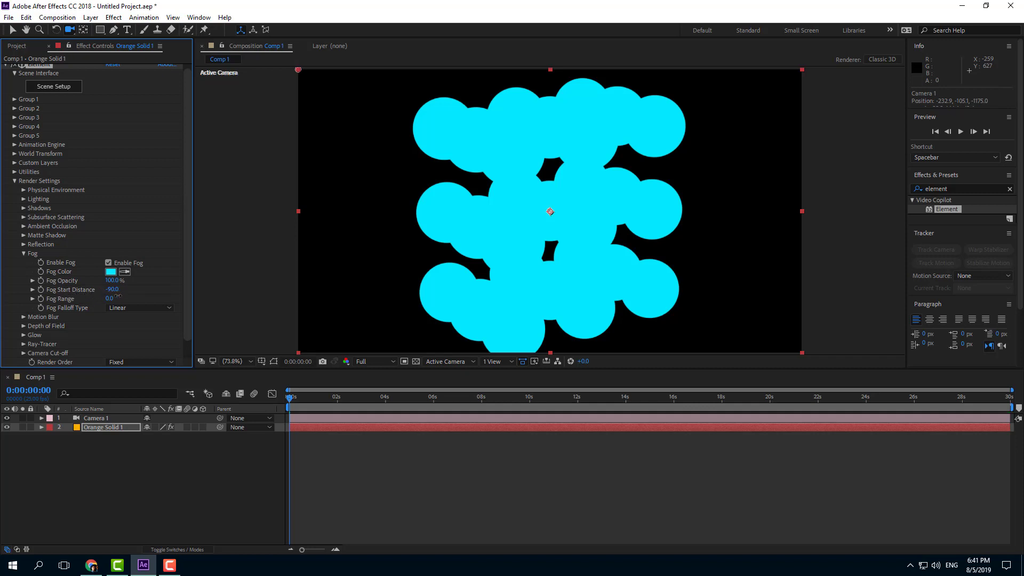
pyautogui.moveTo(112, 290); pyautogui.dragTo(112, 289)
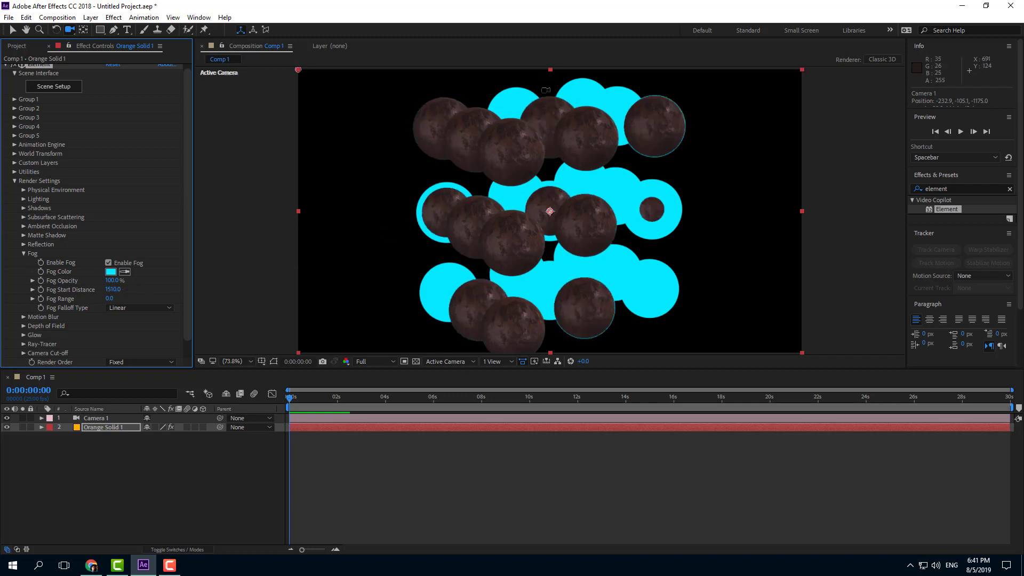
# Step: Orbit Camera 1 to view the grid from the side and check fog on the far spheres
pyautogui.moveTo(548, 210); pyautogui.dragTo(604, 216)
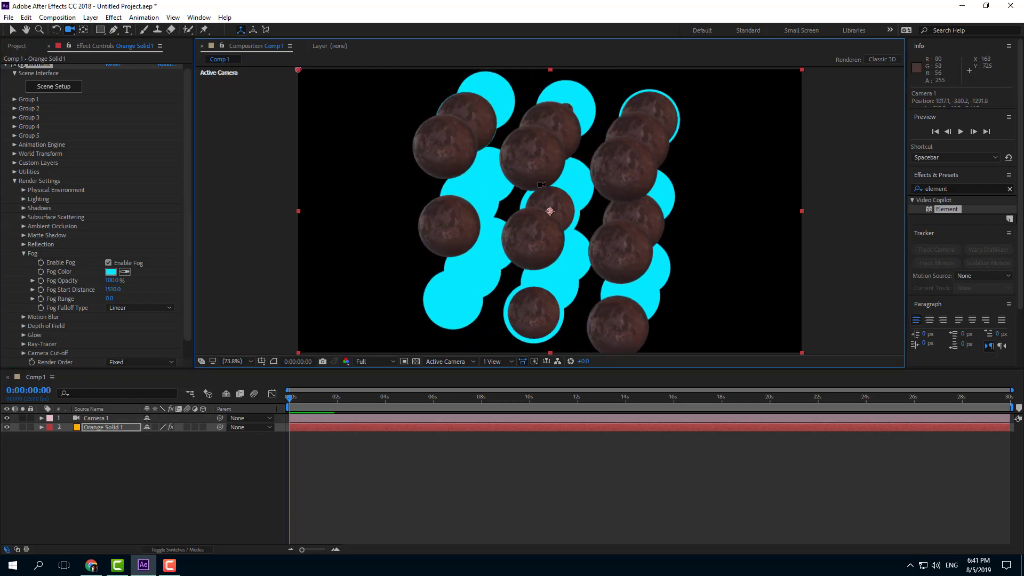
pyautogui.moveTo(550, 211); pyautogui.dragTo(623, 178)
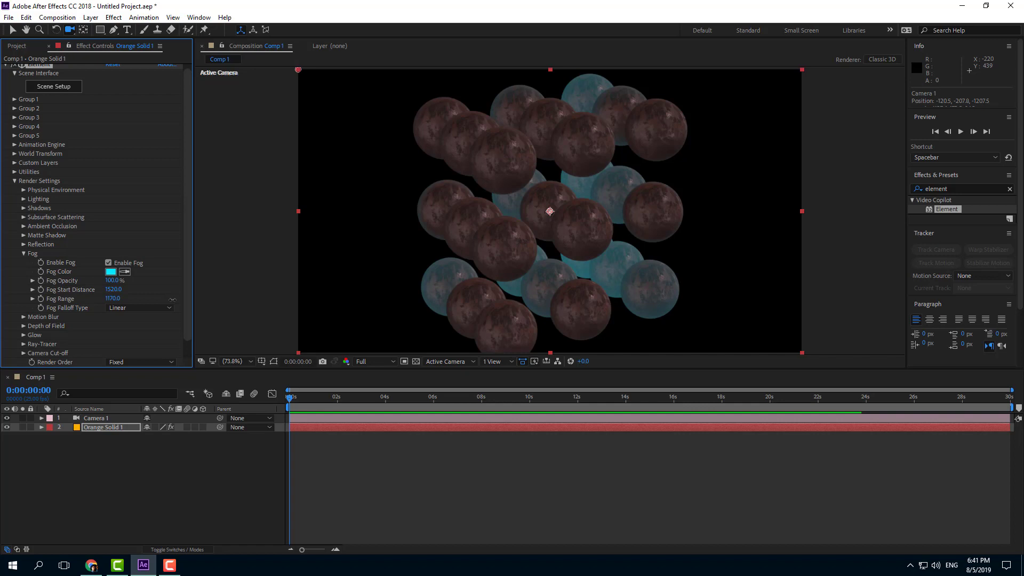
pyautogui.moveTo(174, 294)
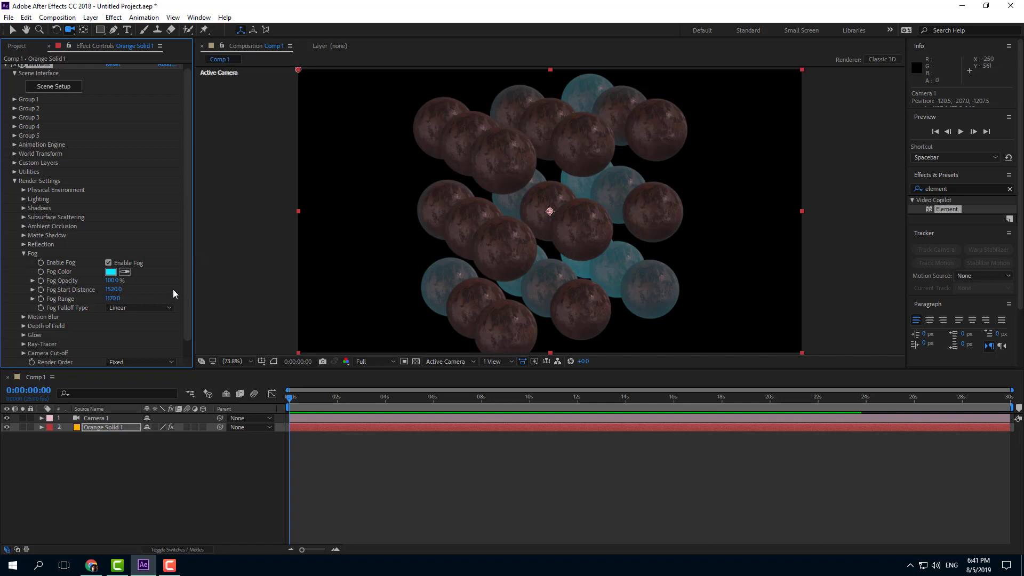
# Step: Soften the fog to a start distance of 1520 with a range of about 1170
pyautogui.moveTo(114, 280); pyautogui.dragTo(98, 280)
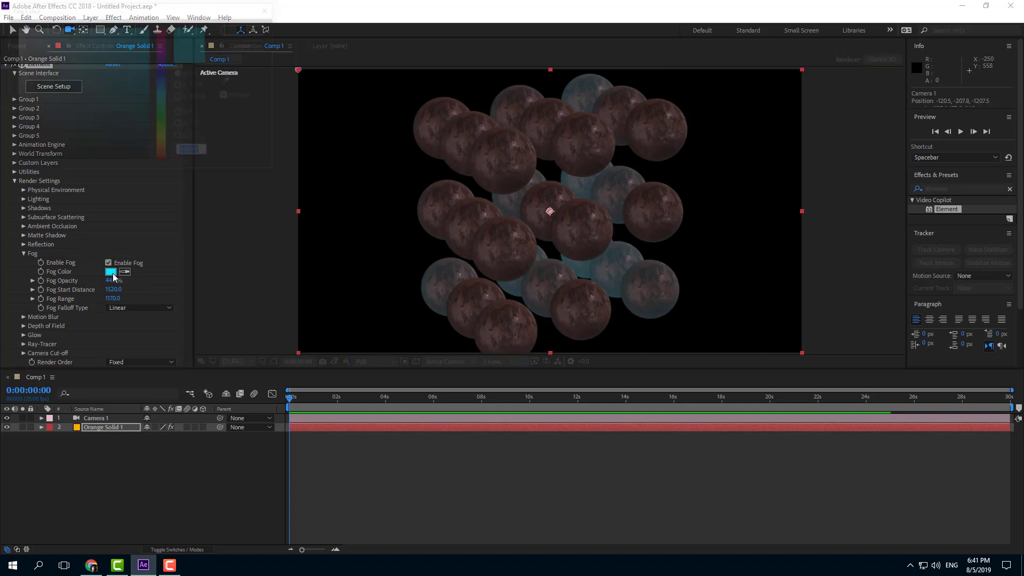
# Step: Change the Fog Color to a deeper teal (#04AEBD)
pyautogui.click(110, 272)
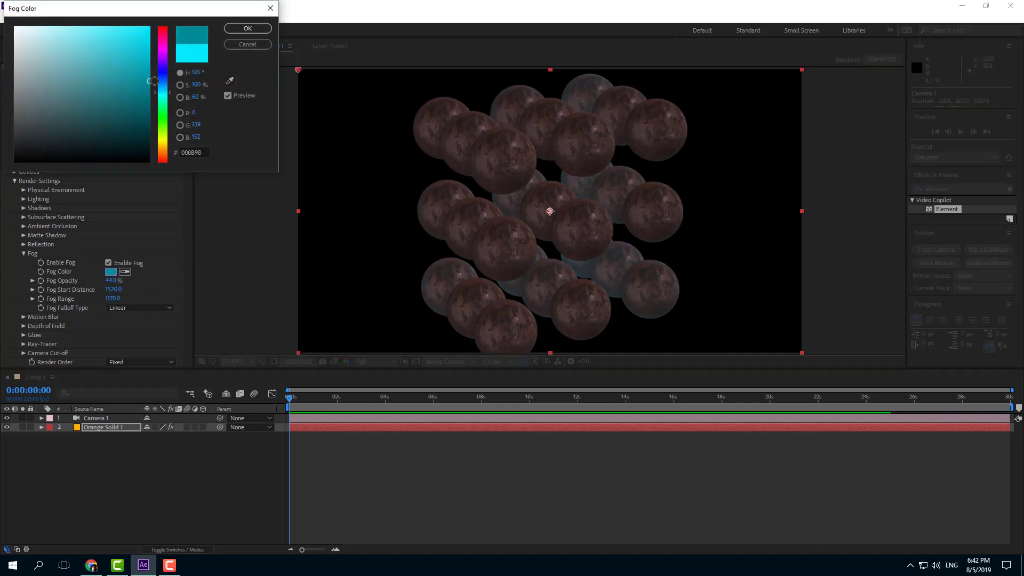
pyautogui.click(248, 28)
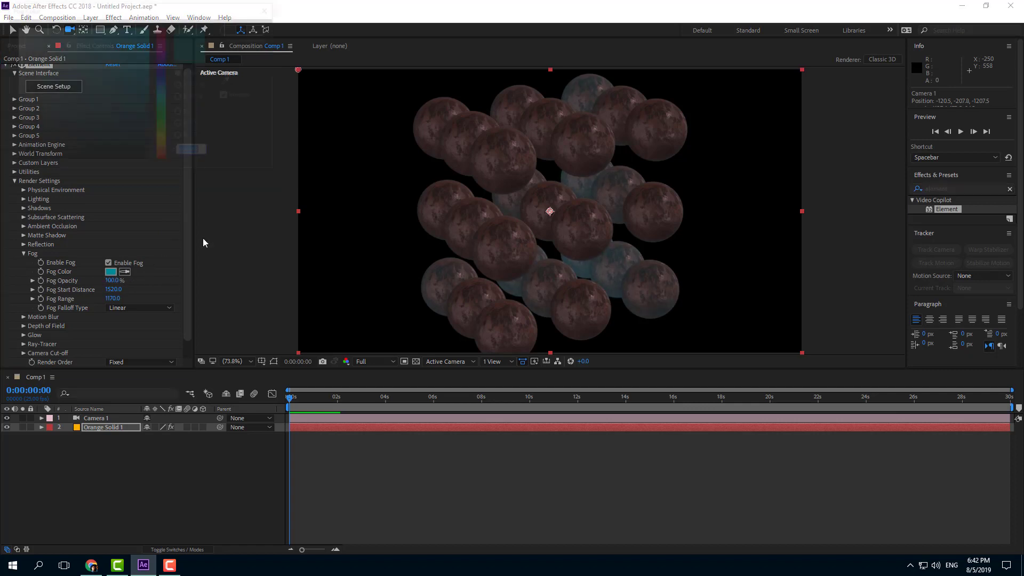
pyautogui.click(110, 272)
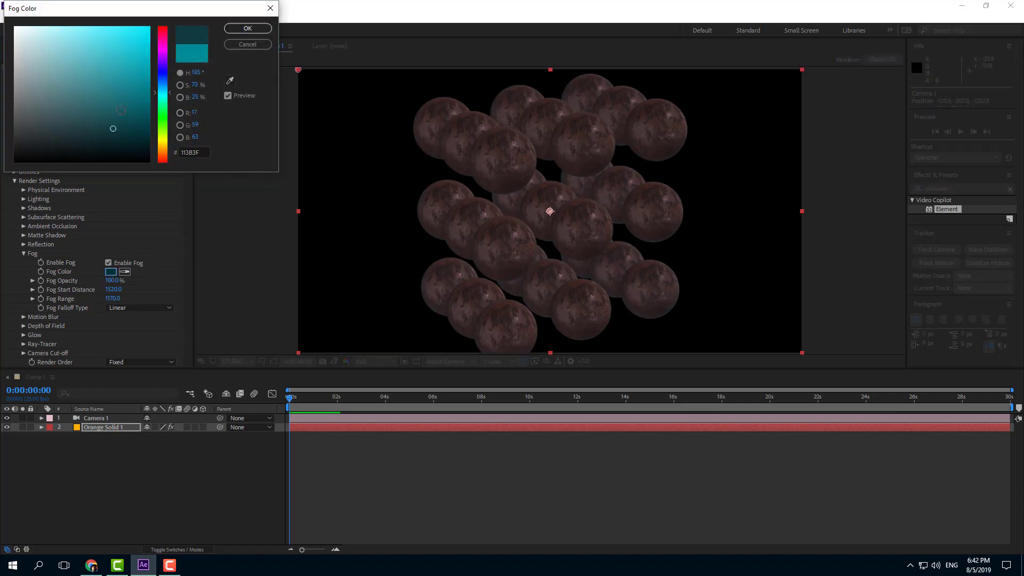
pyautogui.click(145, 75)
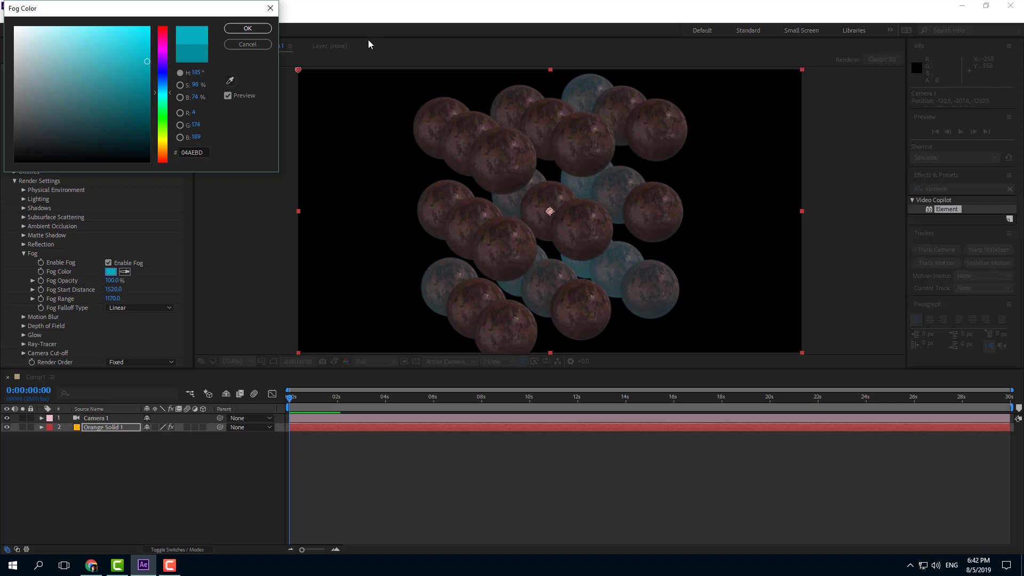
pyautogui.click(247, 28)
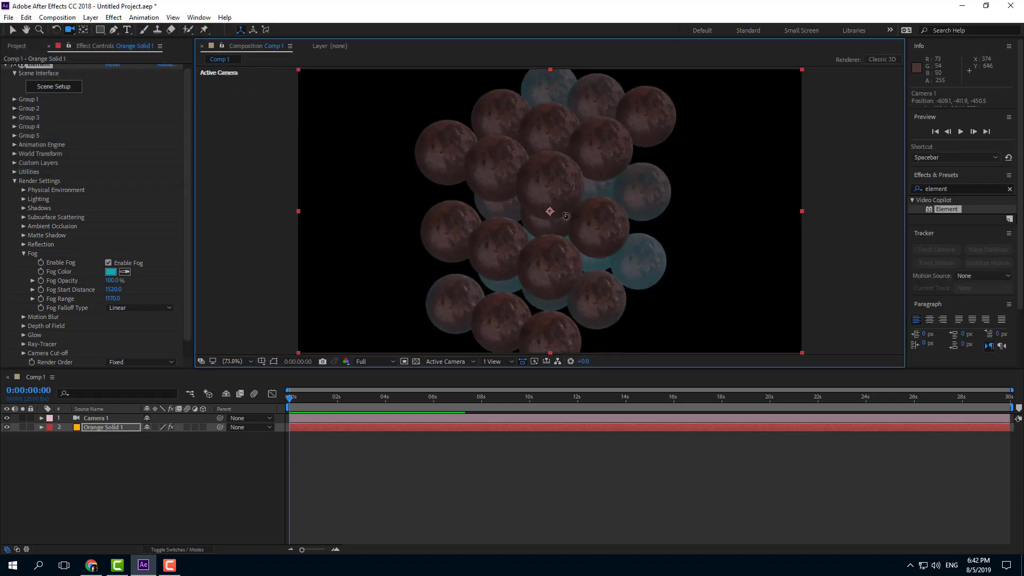
# Step: Orbit Camera 1 around the grid, head-on and from the side, to check the teal fog depth
pyautogui.moveTo(568, 215); pyautogui.dragTo(554, 209)
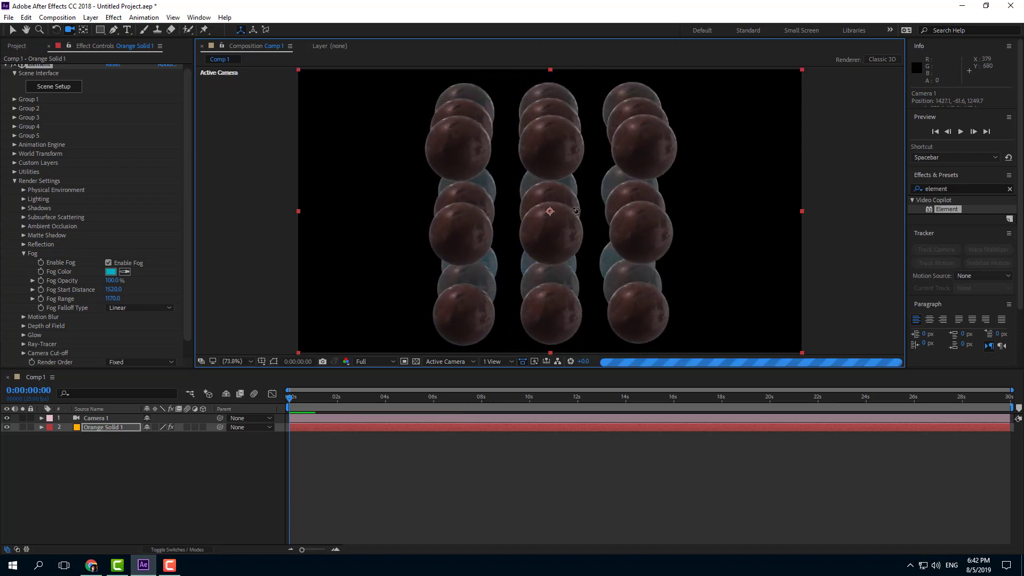
pyautogui.moveTo(575, 211); pyautogui.dragTo(585, 189)
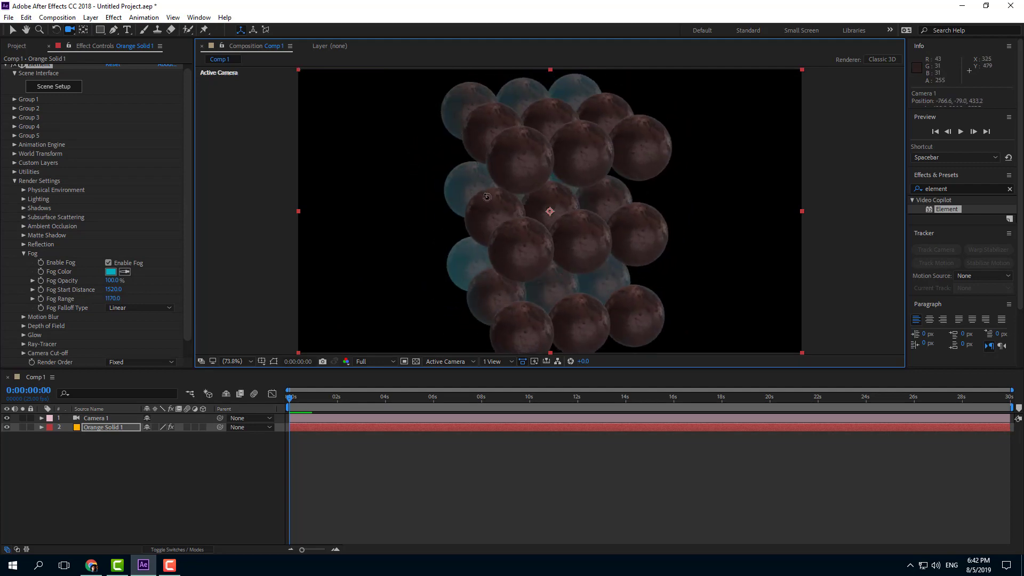
pyautogui.moveTo(486, 197); pyautogui.dragTo(490, 222)
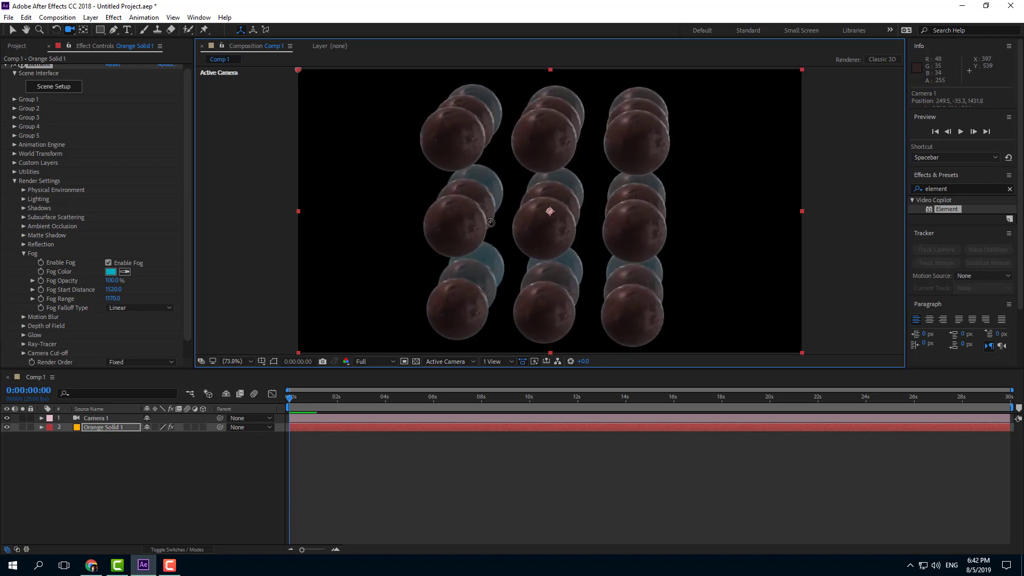